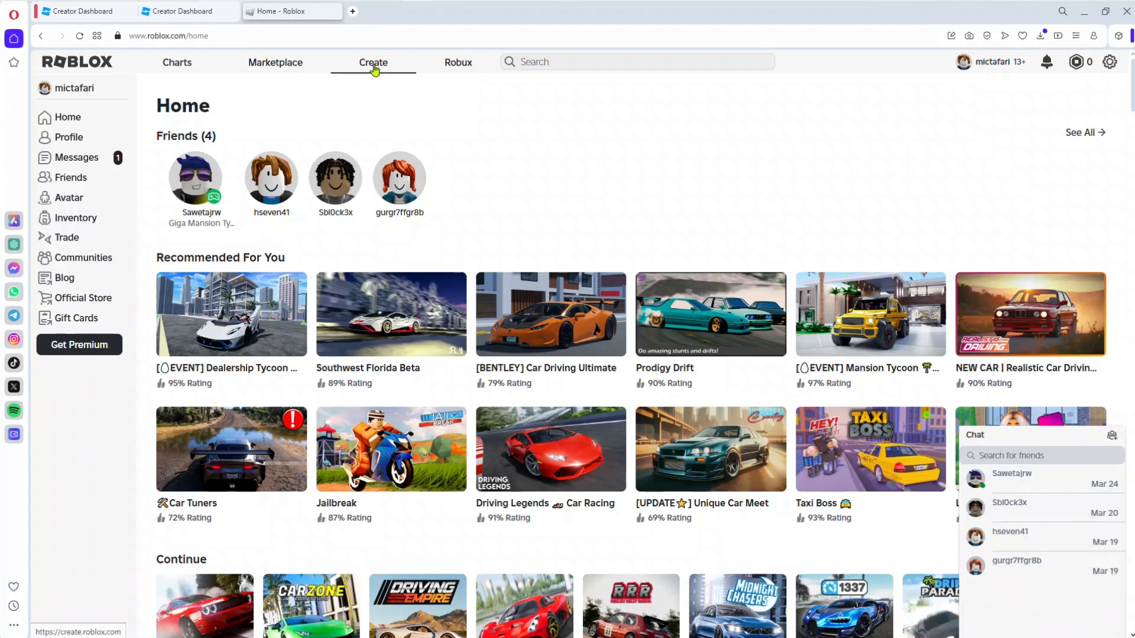
# Step: Go to Create in the roblox.com top navigation bar
pyautogui.click(373, 61)
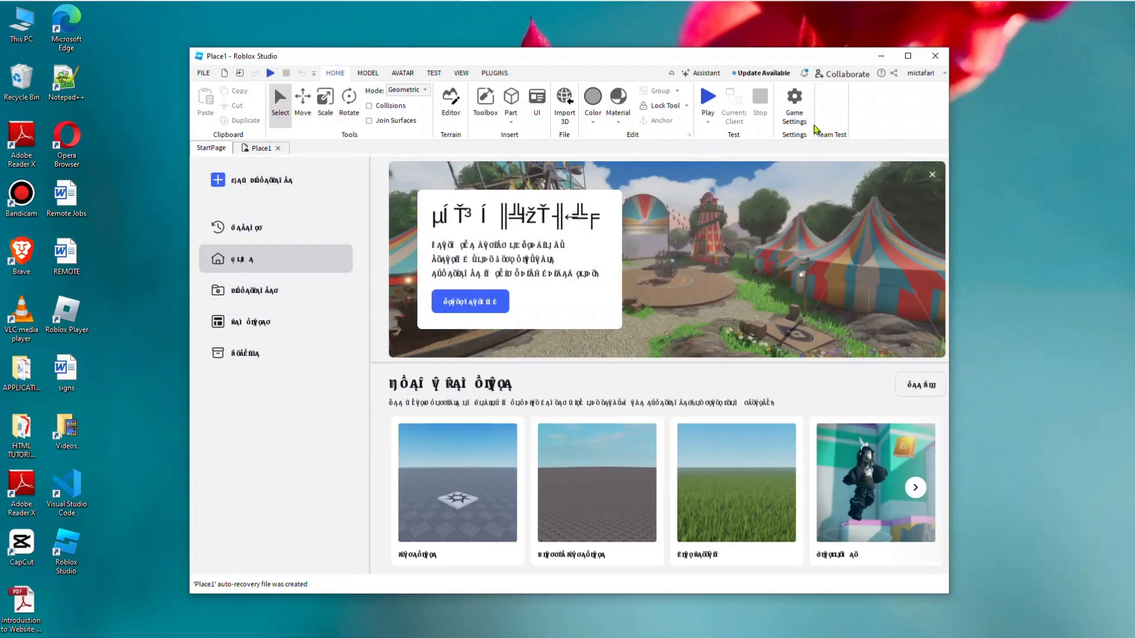
pyautogui.moveTo(673, 281)
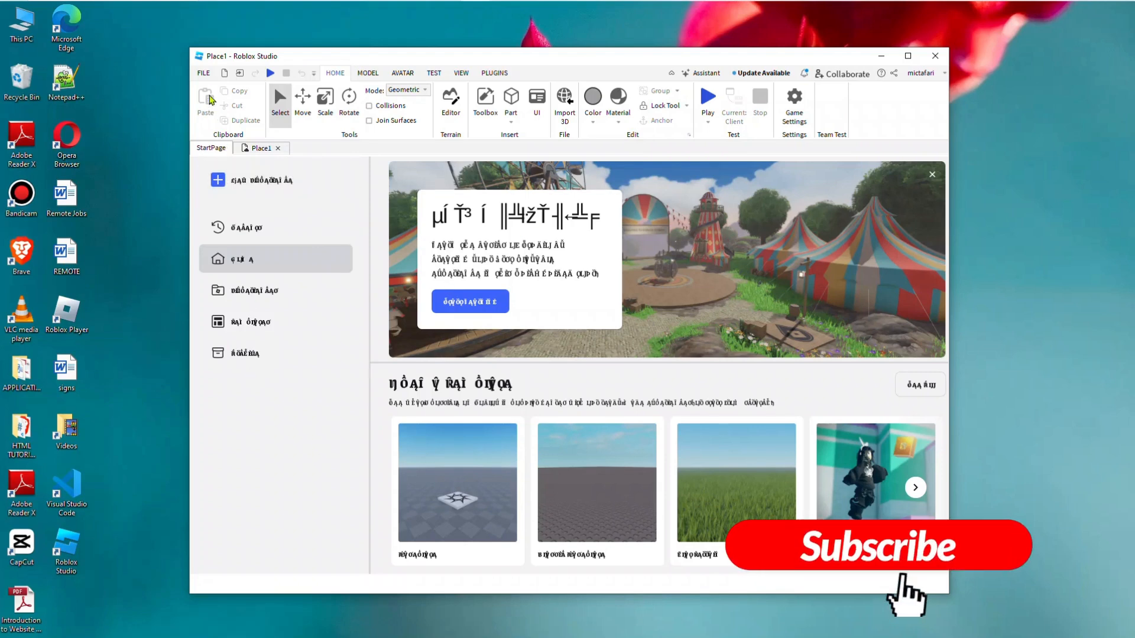
# Step: Open the FILE menu in Roblox Studio
pyautogui.click(203, 73)
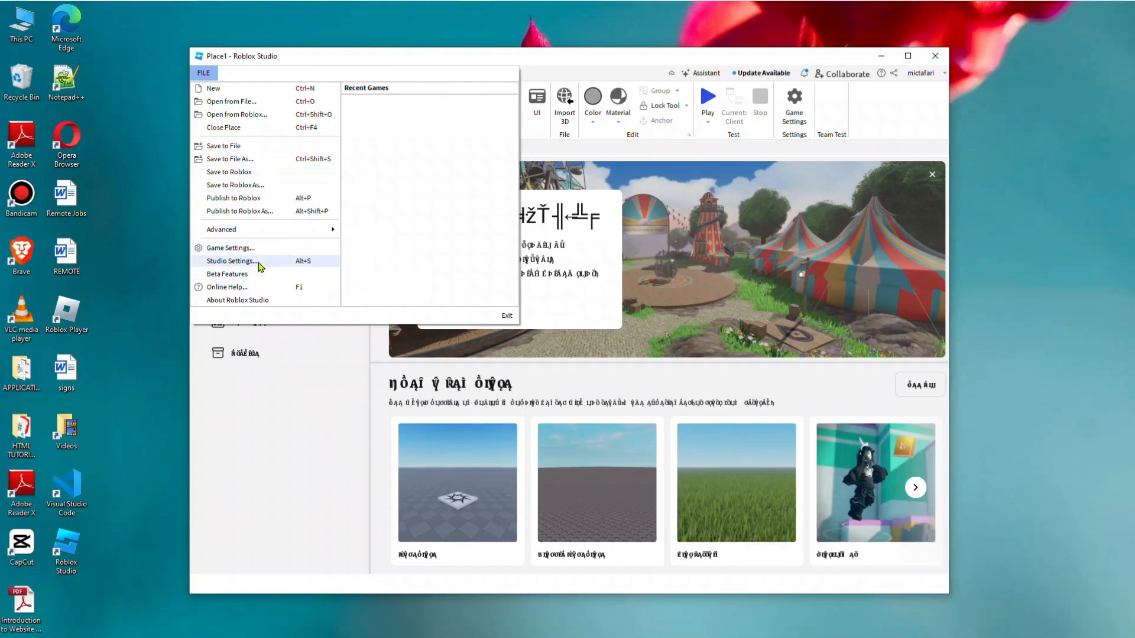
# Step: Choose Studio Settings from the FILE menu
pyautogui.click(232, 261)
pyautogui.write('LA')
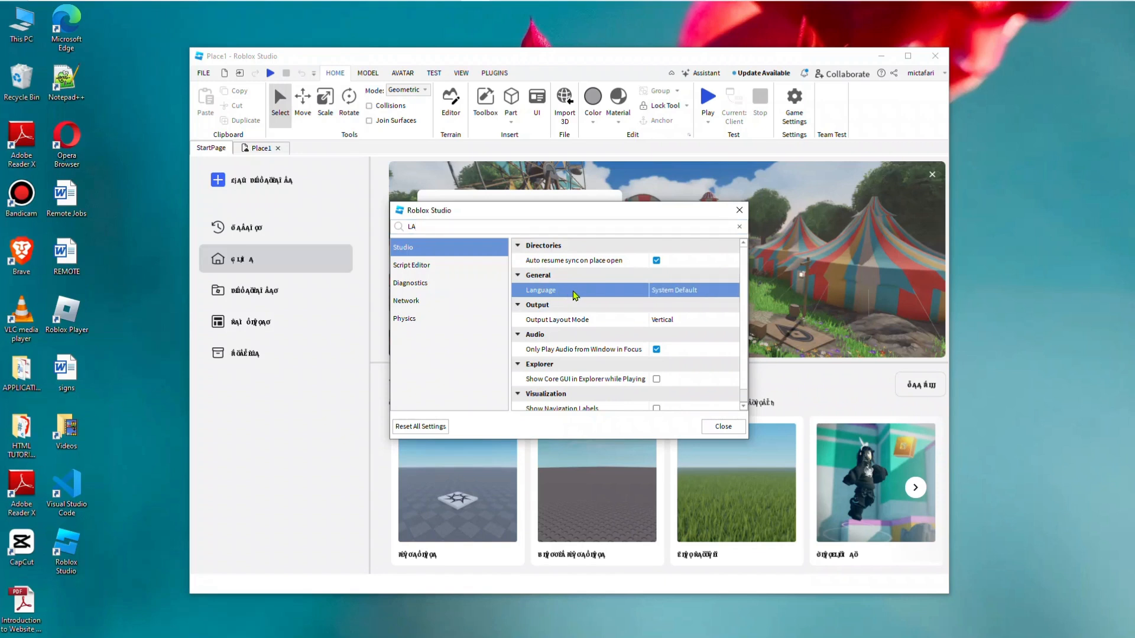
# Step: Change the Language setting from System Default to English and close settings
pyautogui.click(691, 290)
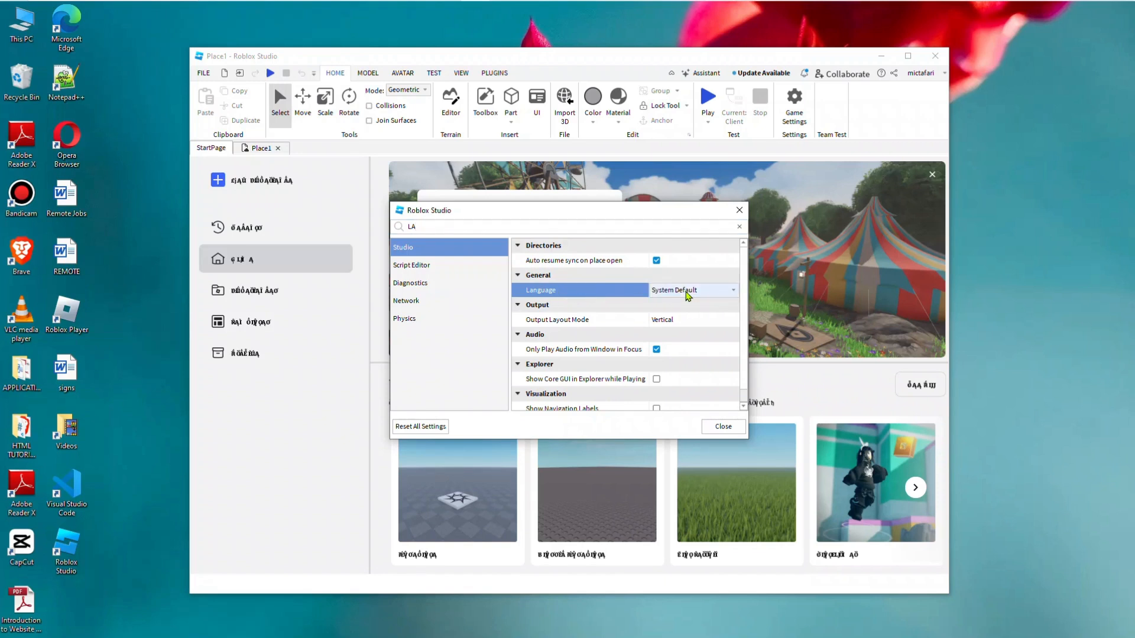
pyautogui.moveTo(727, 296)
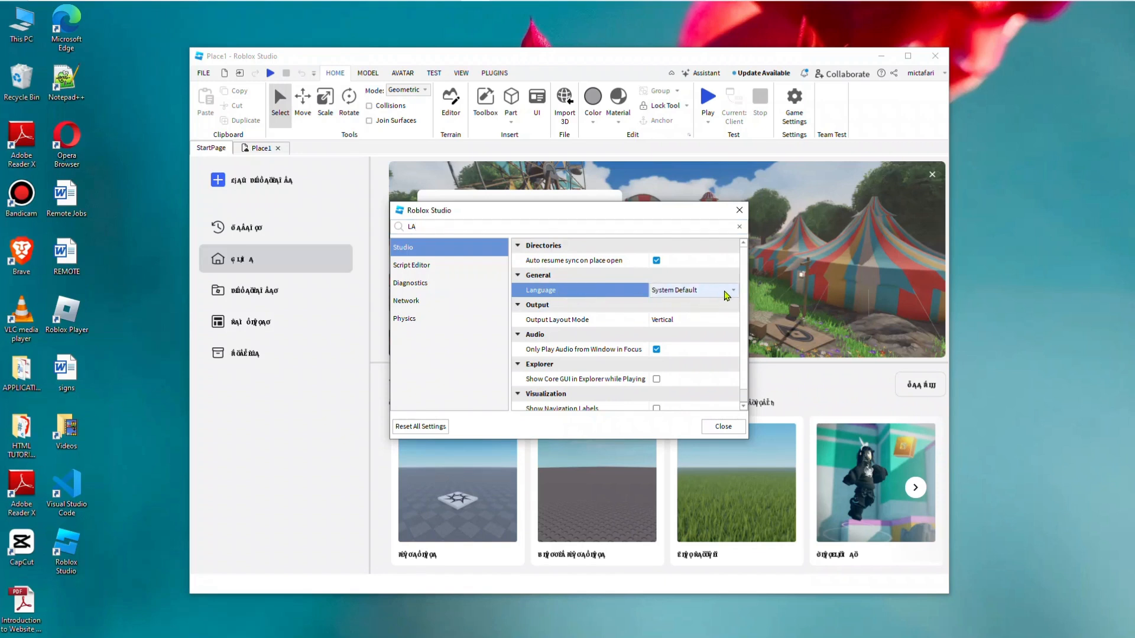
pyautogui.click(731, 289)
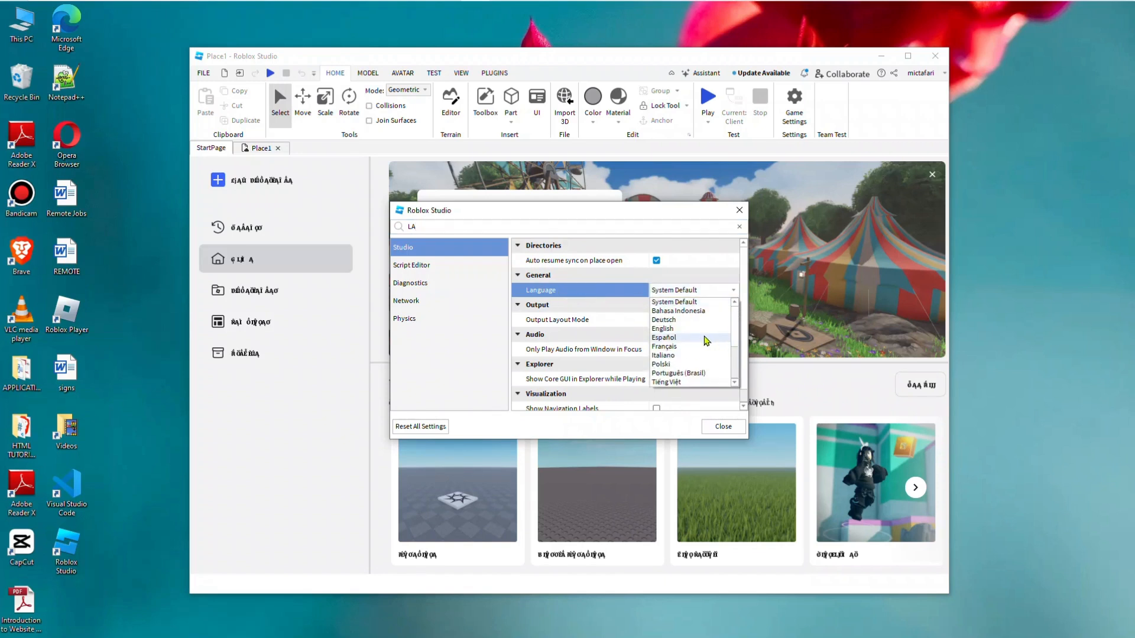
pyautogui.click(661, 329)
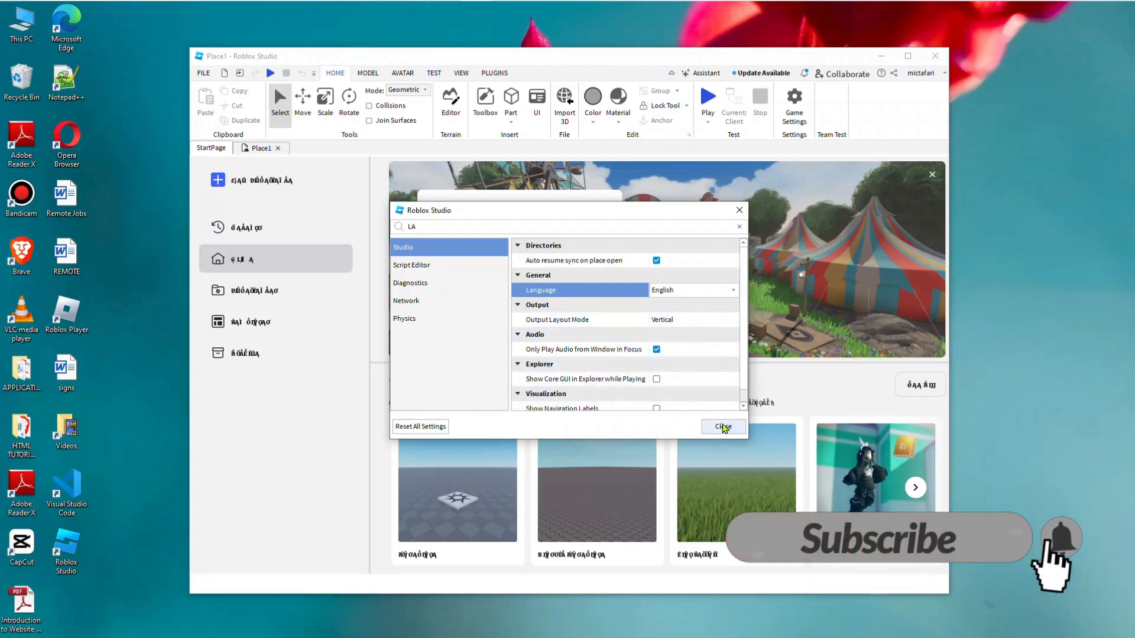
pyautogui.click(721, 426)
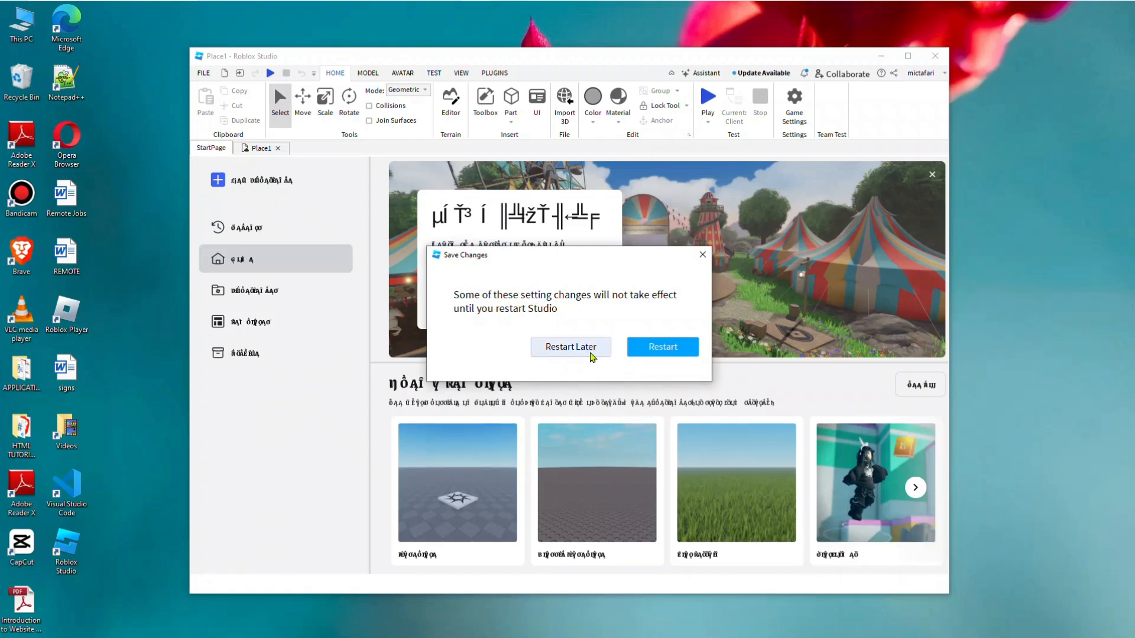
# Step: Restart Studio and decline saving Place1
pyautogui.click(571, 347)
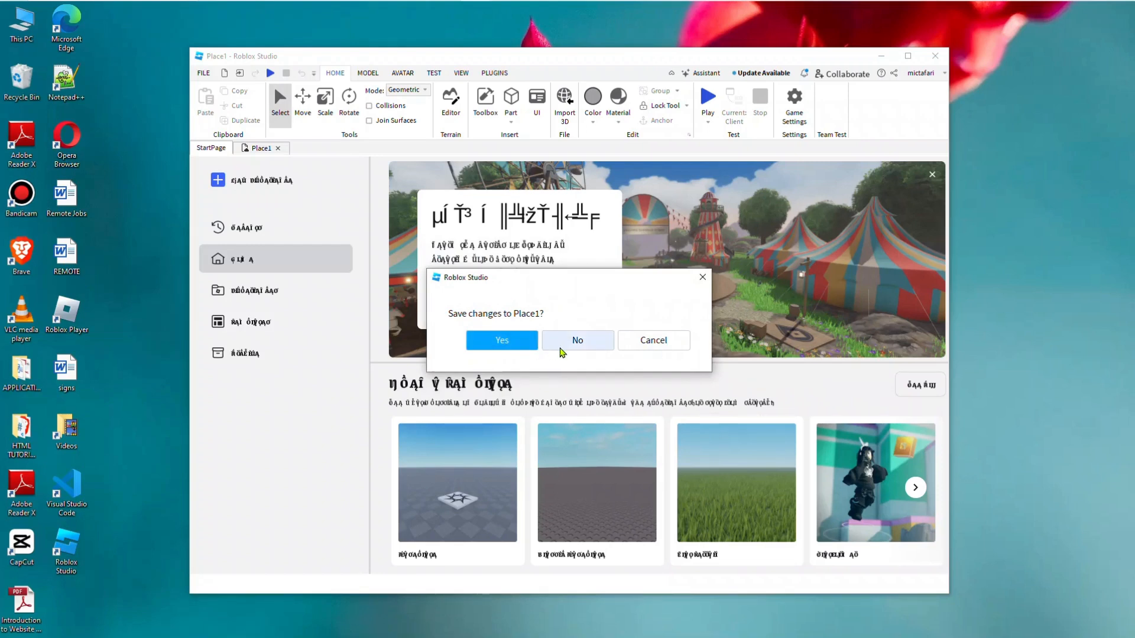
pyautogui.click(576, 340)
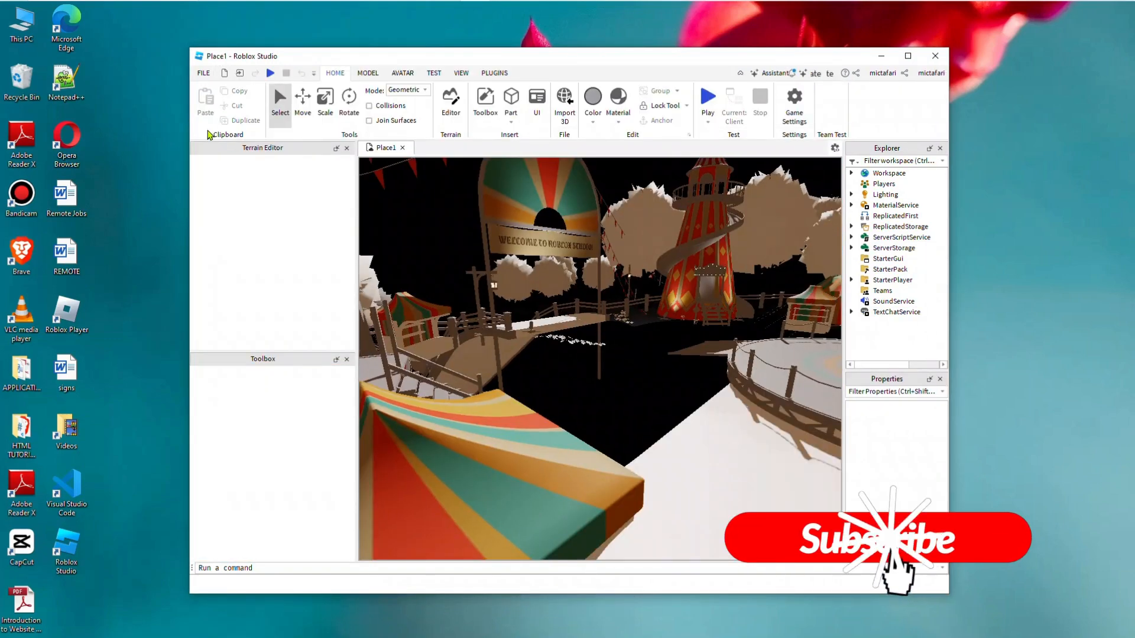
# Step: Click in the reloaded English interface after Place1 finishes loading
pyautogui.click(451, 101)
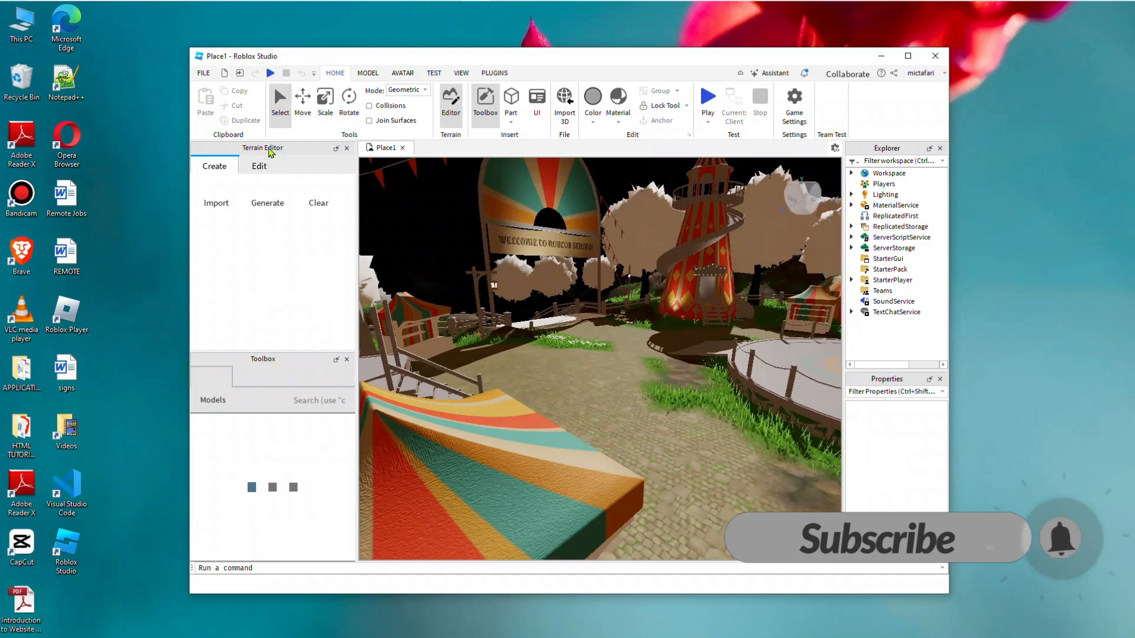